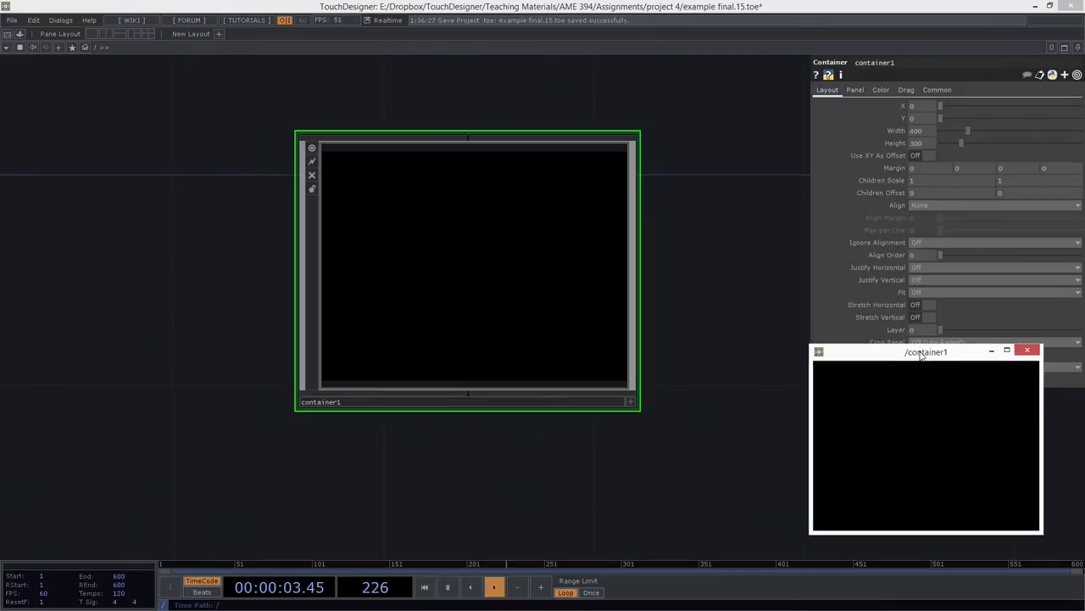
Select container1 and bring up the network menu to add a button inside it.
left_click(1028, 349)
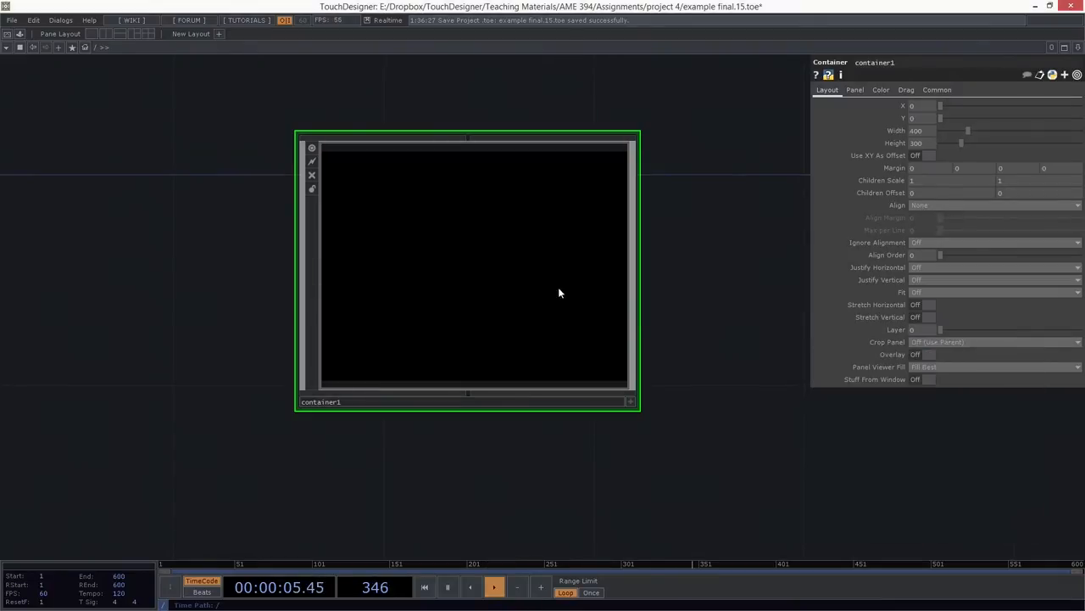
right_click(558, 291)
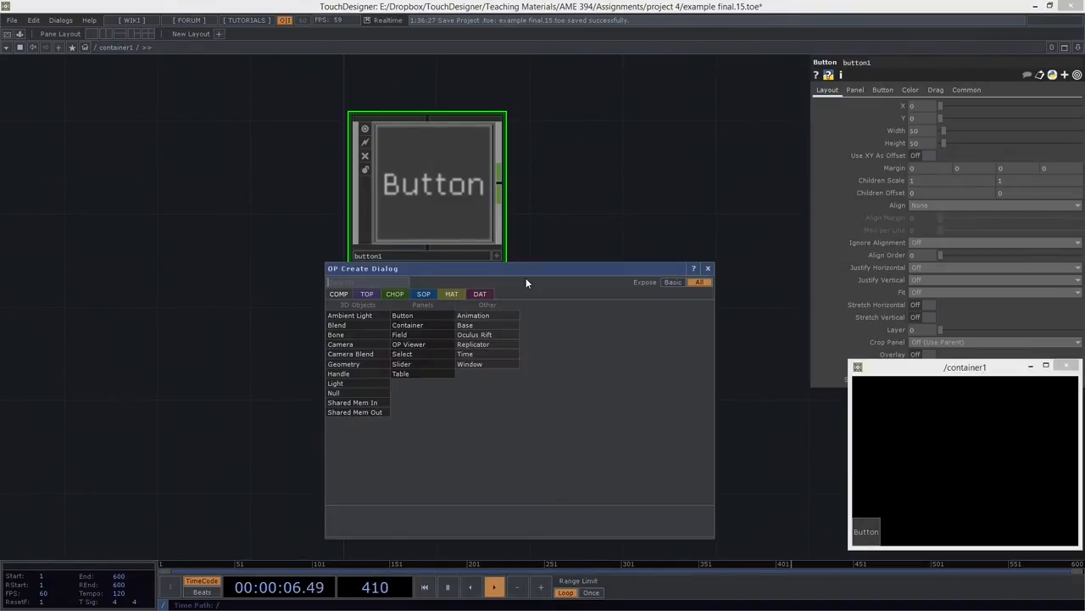
Place an Evaluate DAT with the expression op('button1').name to return the button's name.
left_click(480, 293)
type("eva")
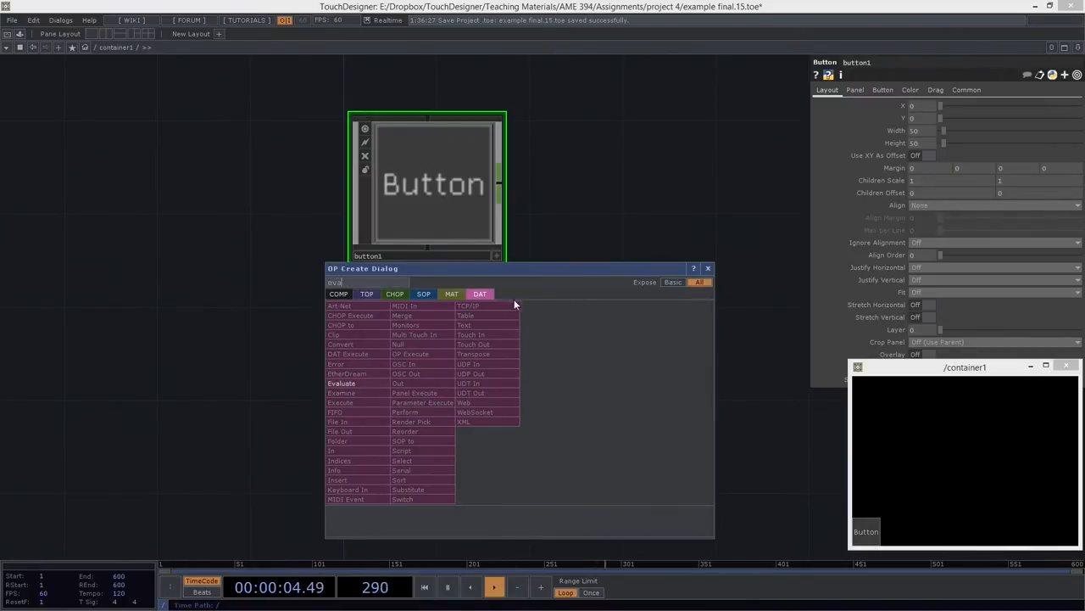
left_click(341, 383)
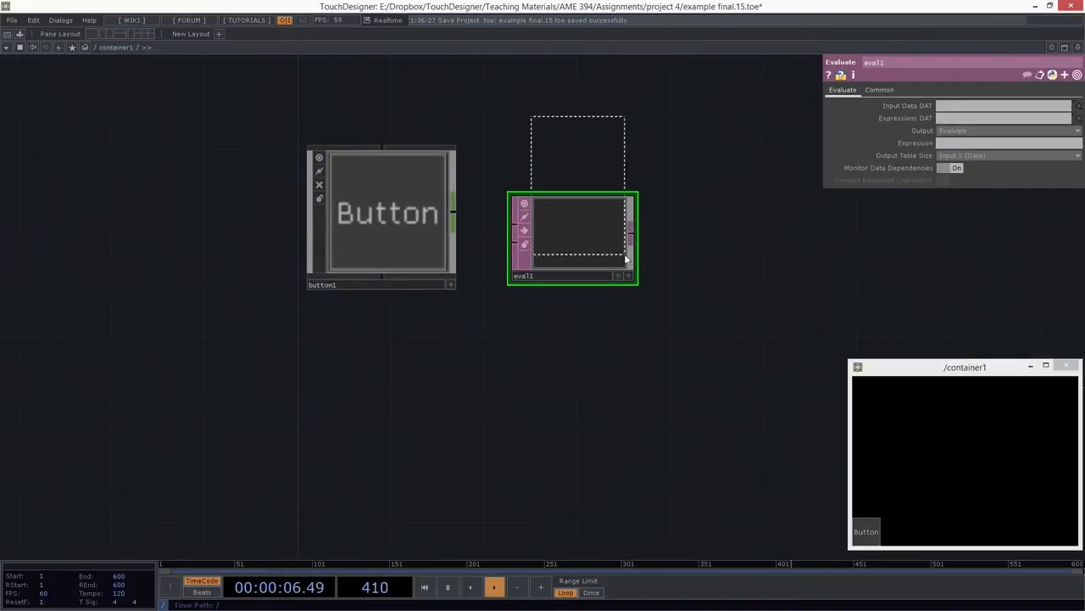
type("op('button1")
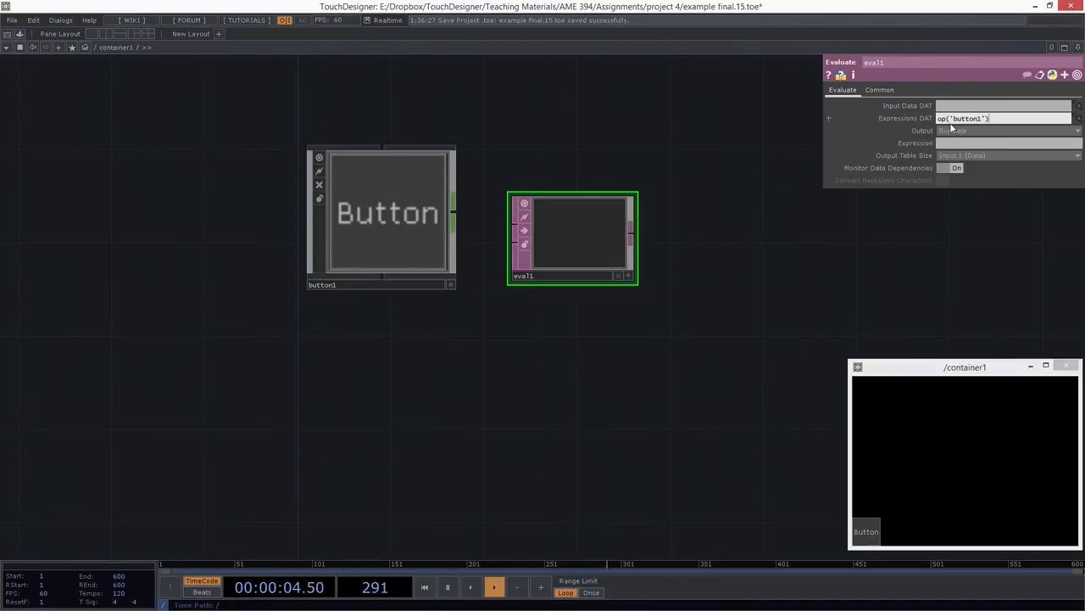
type(".nam")
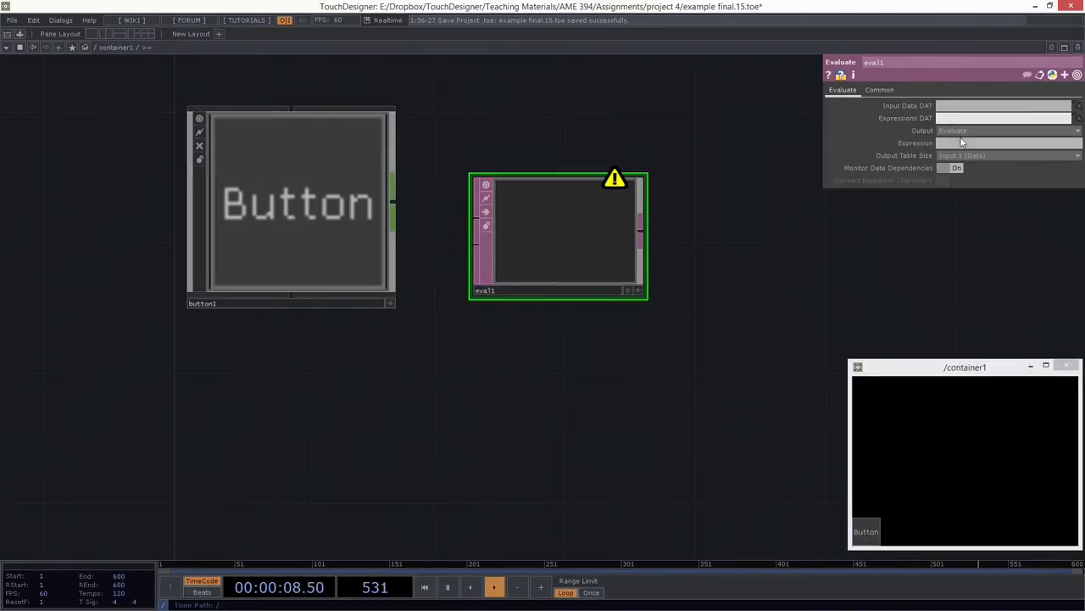
type("op('button1').name")
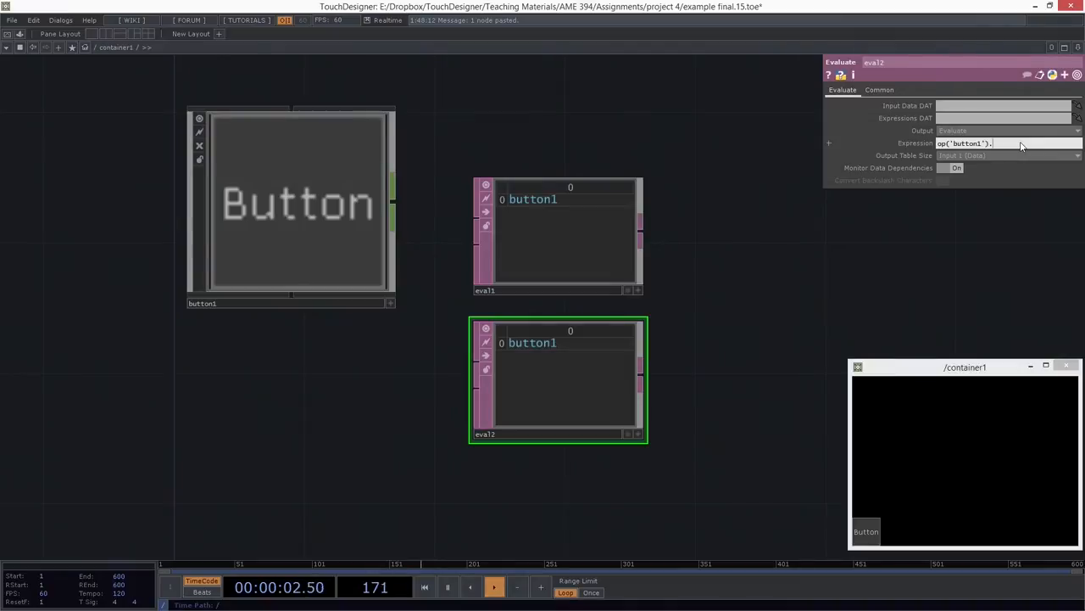
Make a second Evaluate DAT with the expression op('button1').digits, showing 1.
type("digits")
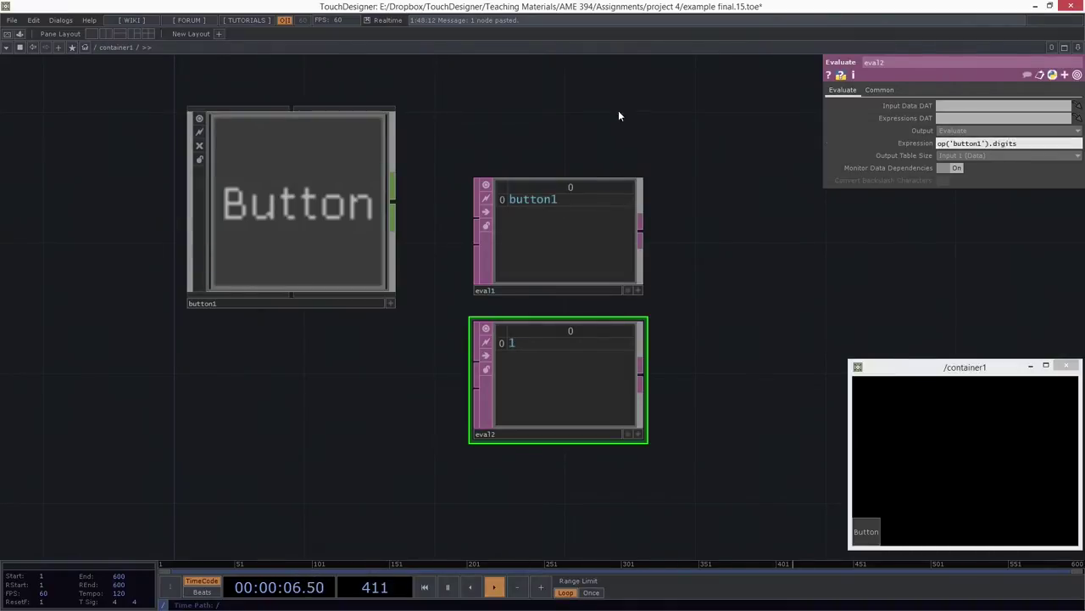
left_click(556, 237)
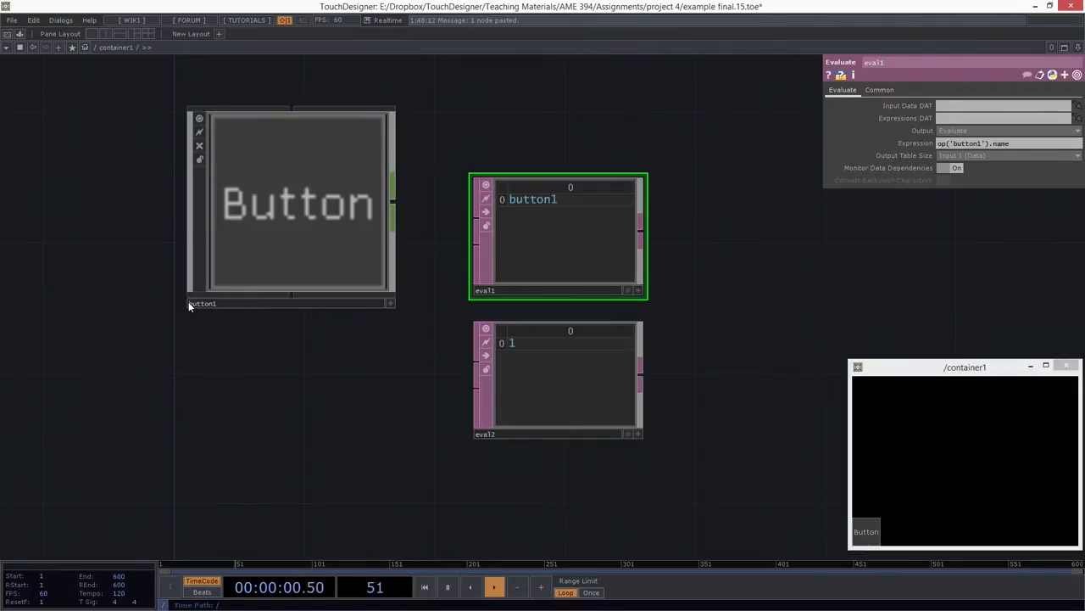
mouse_move(702, 351)
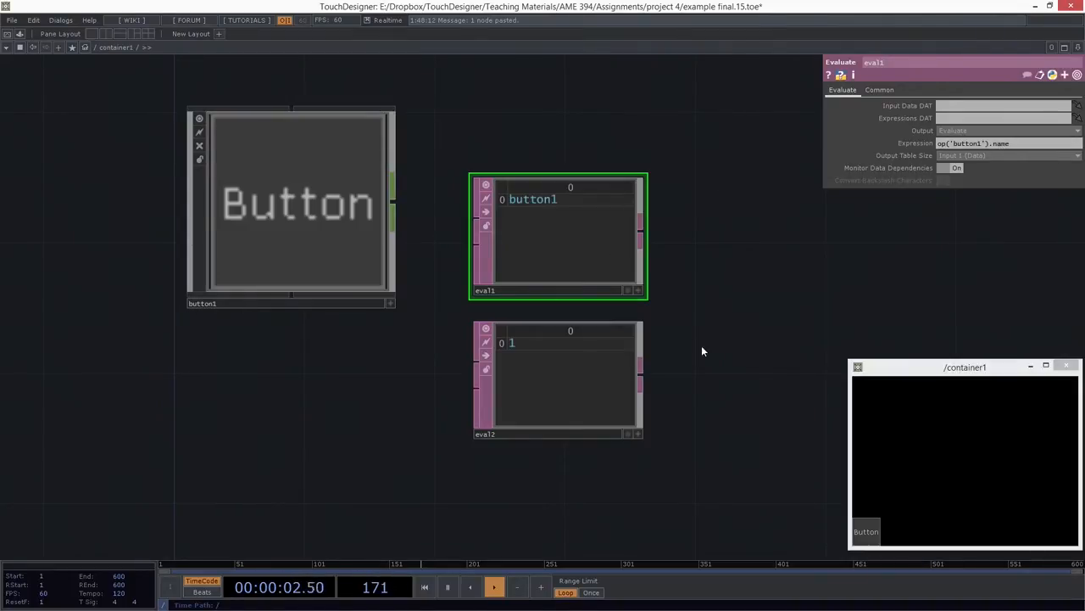
left_click(556, 380)
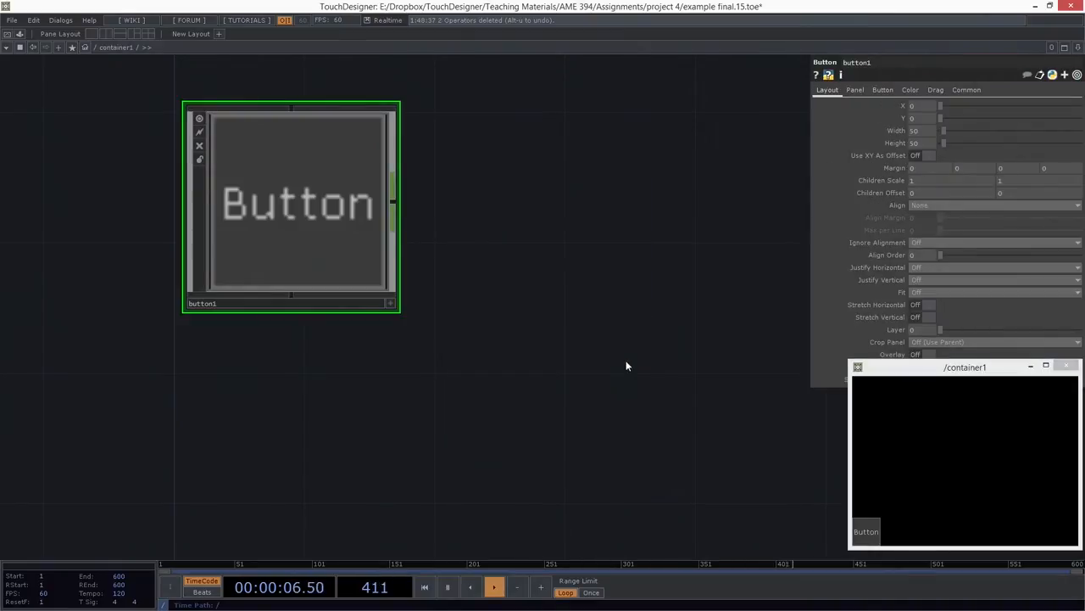
mouse_move(325, 363)
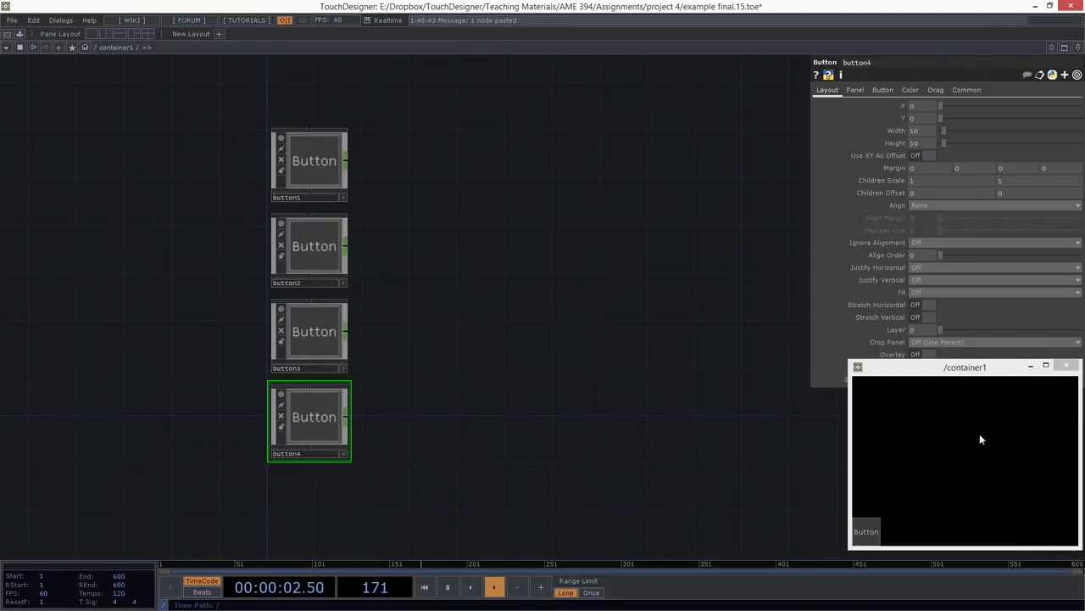
mouse_move(309, 202)
type("me.digits")
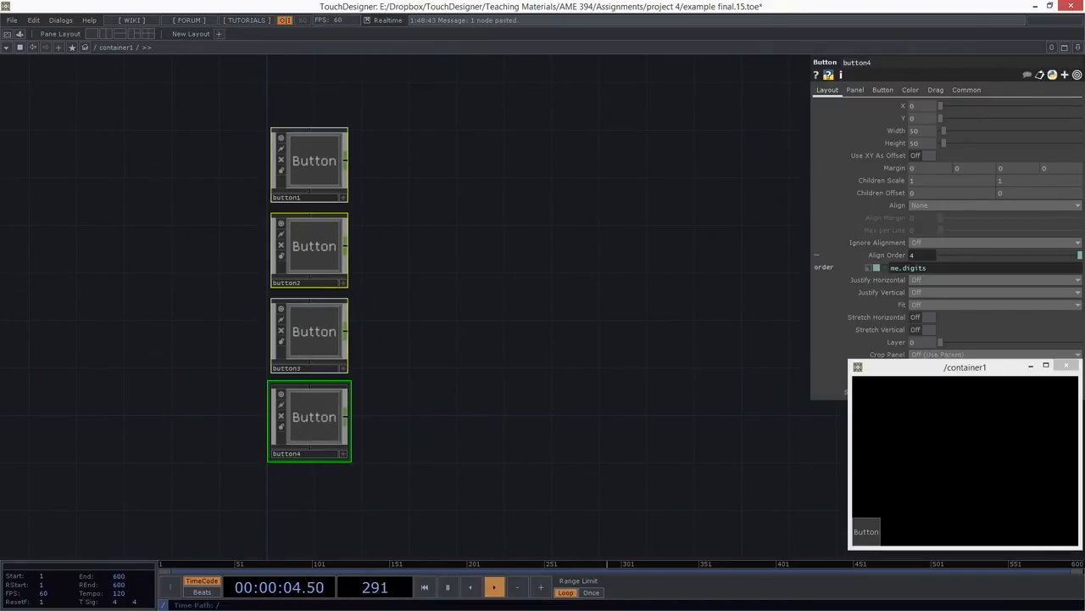
Apply Align Order me.digits to all buttons and verify orders 1 to 4 on each.
left_click(309, 161)
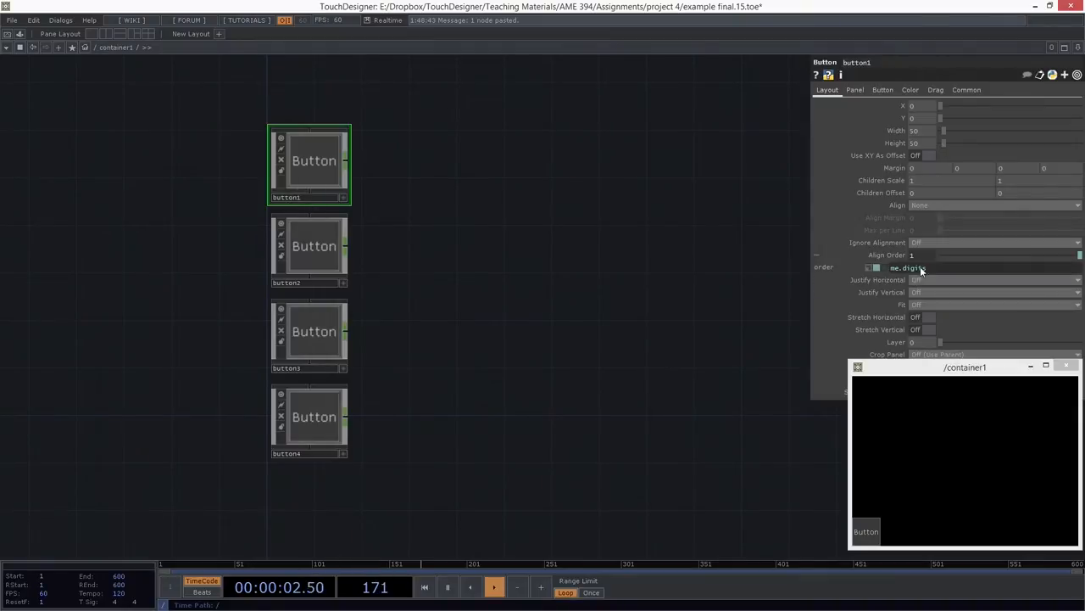
left_click(309, 246)
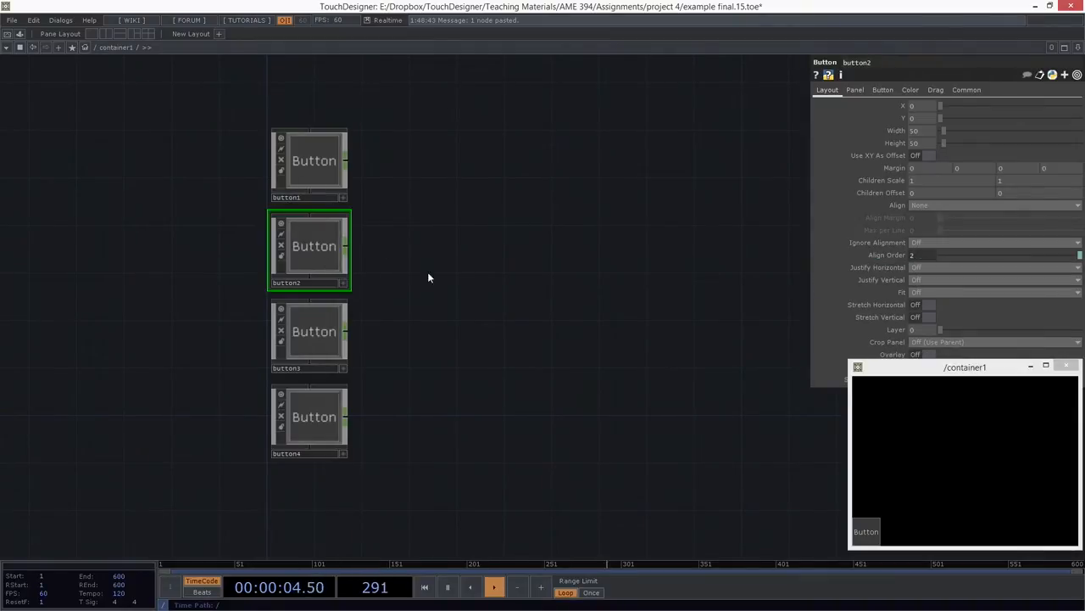
left_click(308, 331)
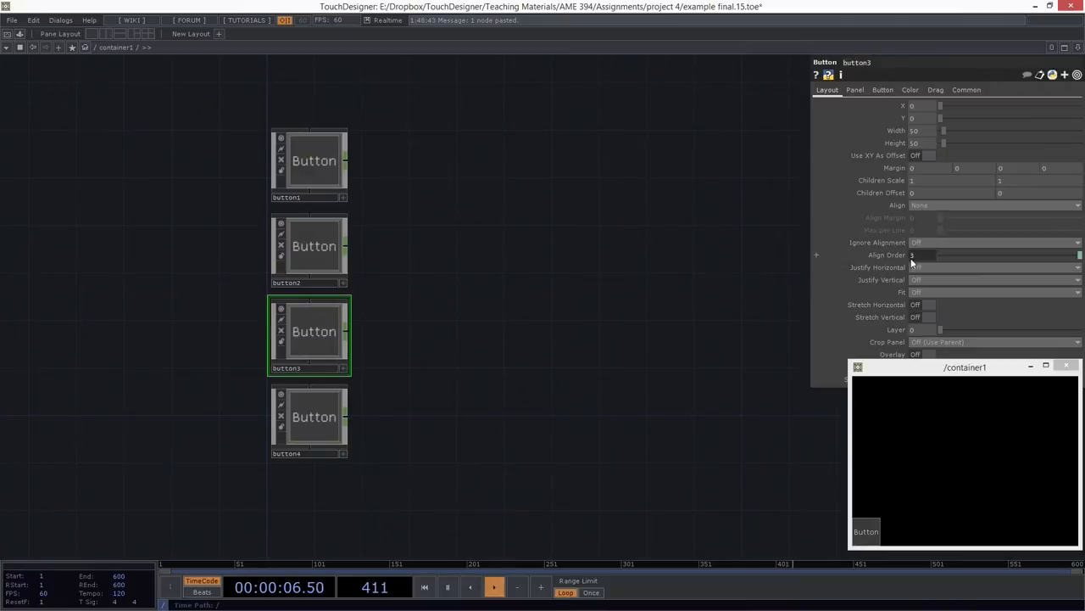
left_click(308, 418)
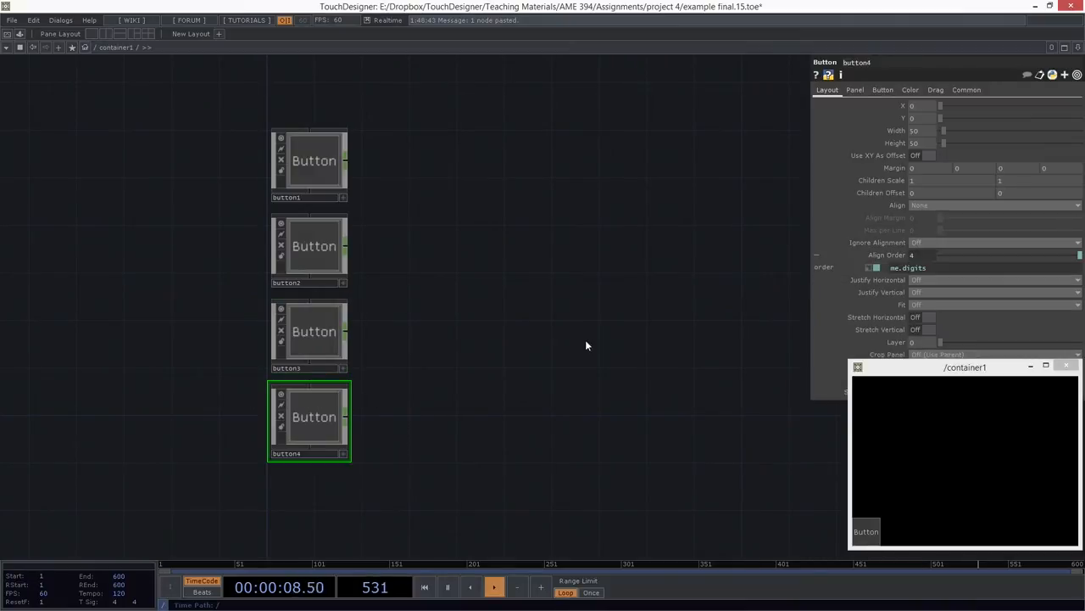
left_click(424, 587)
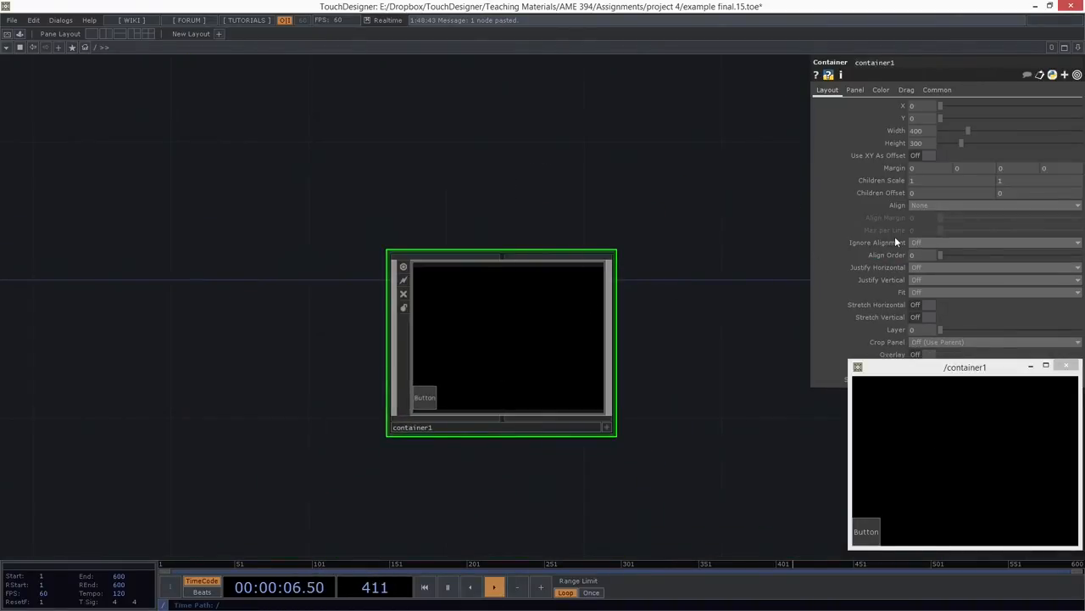
Set container1's Align to Layout Vertical Top to Bottom, stacking the four buttons.
left_click(992, 206)
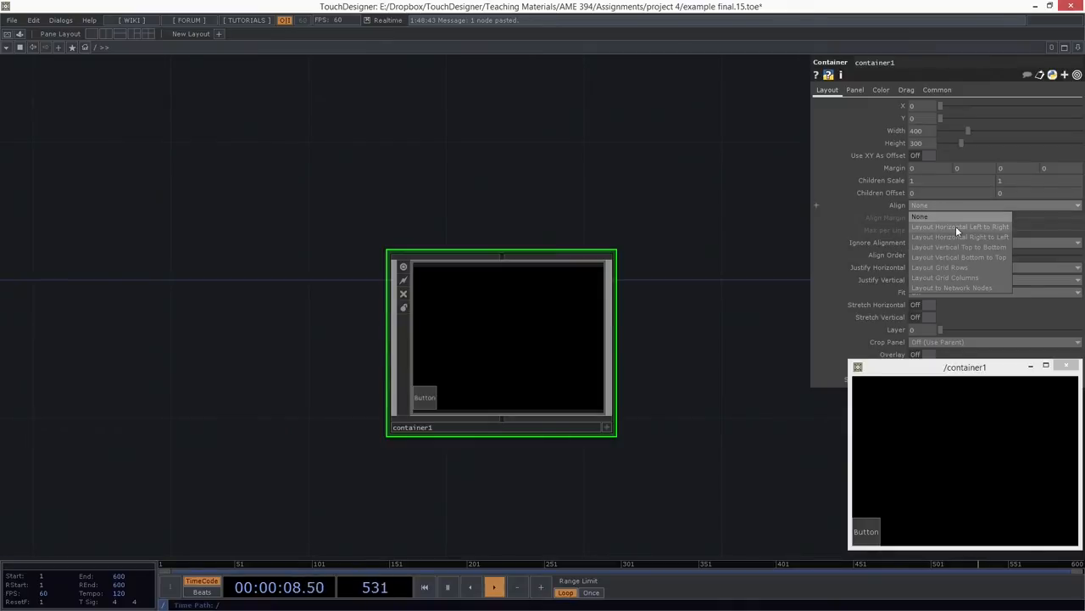
left_click(958, 247)
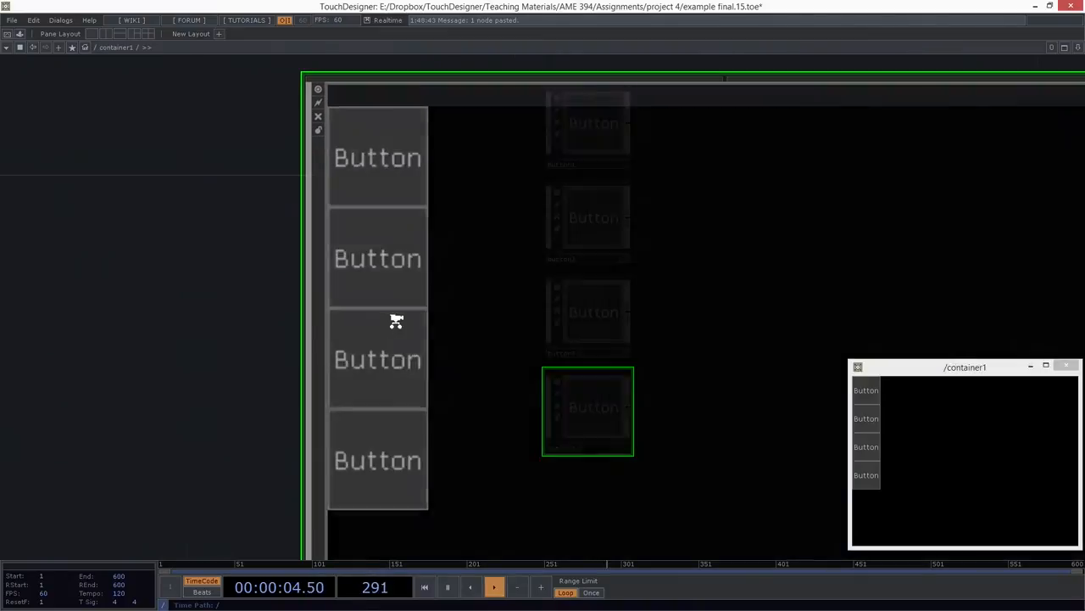
left_click(587, 409)
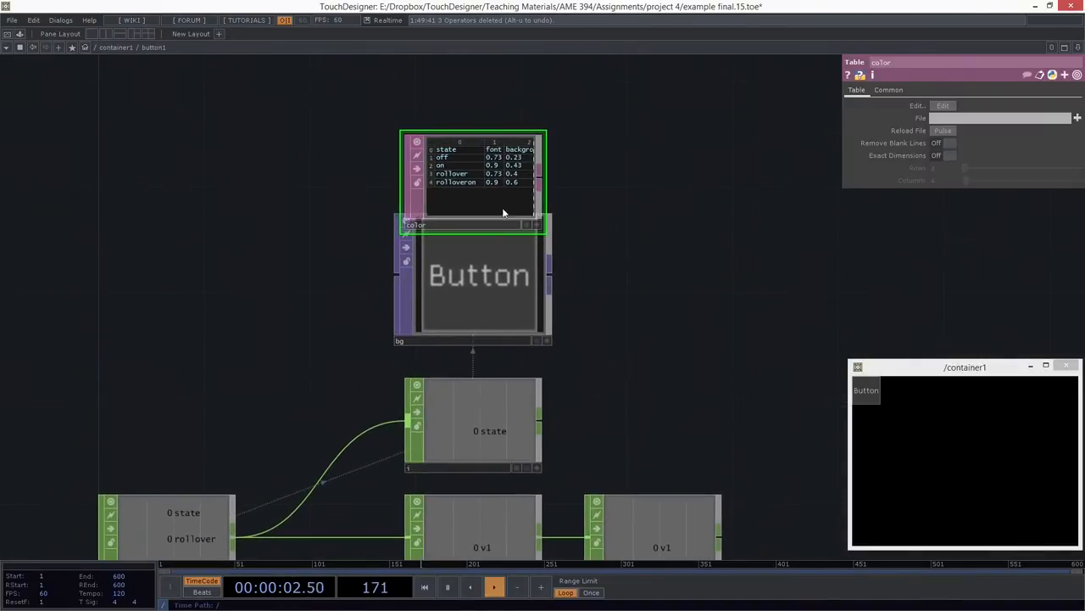
Turn on Use Value on the button's text and set Value to me.parent().digits, reading Button 1.
left_click(478, 274)
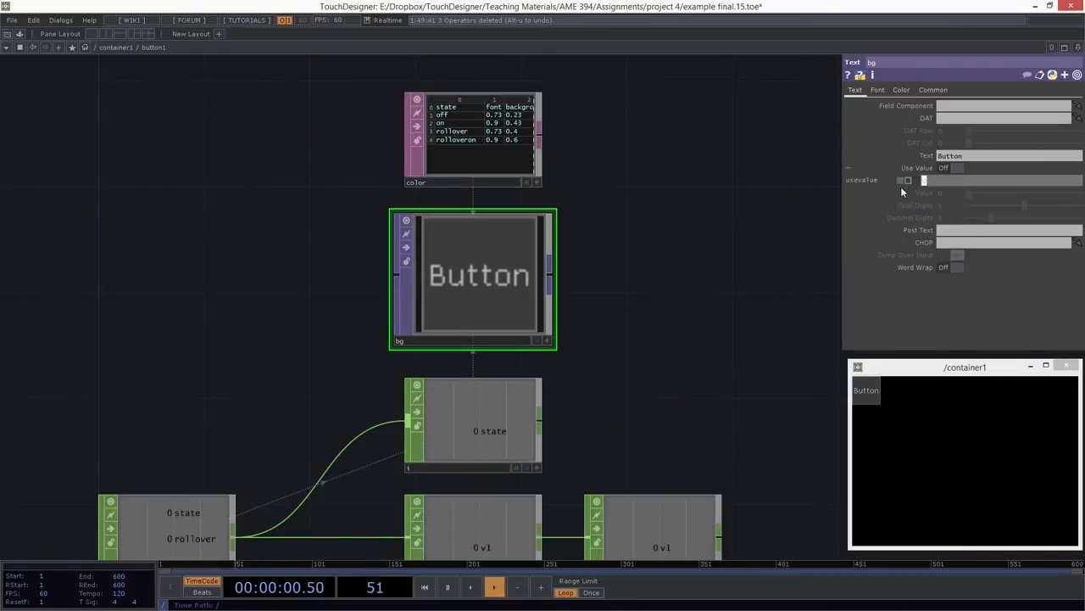
left_click(956, 168)
type("me.parent().digits")
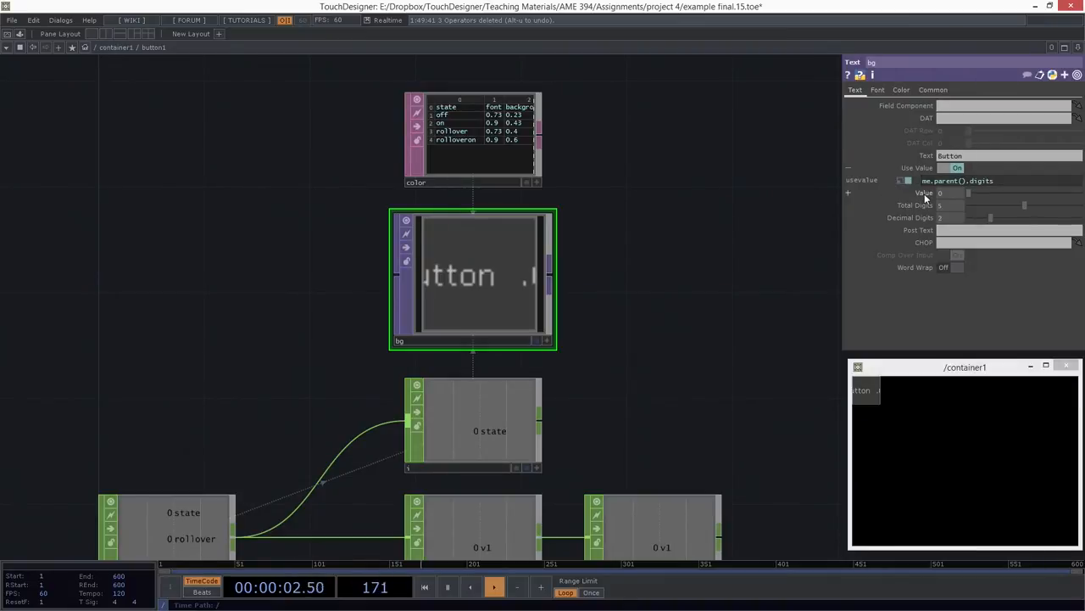
left_click(956, 167)
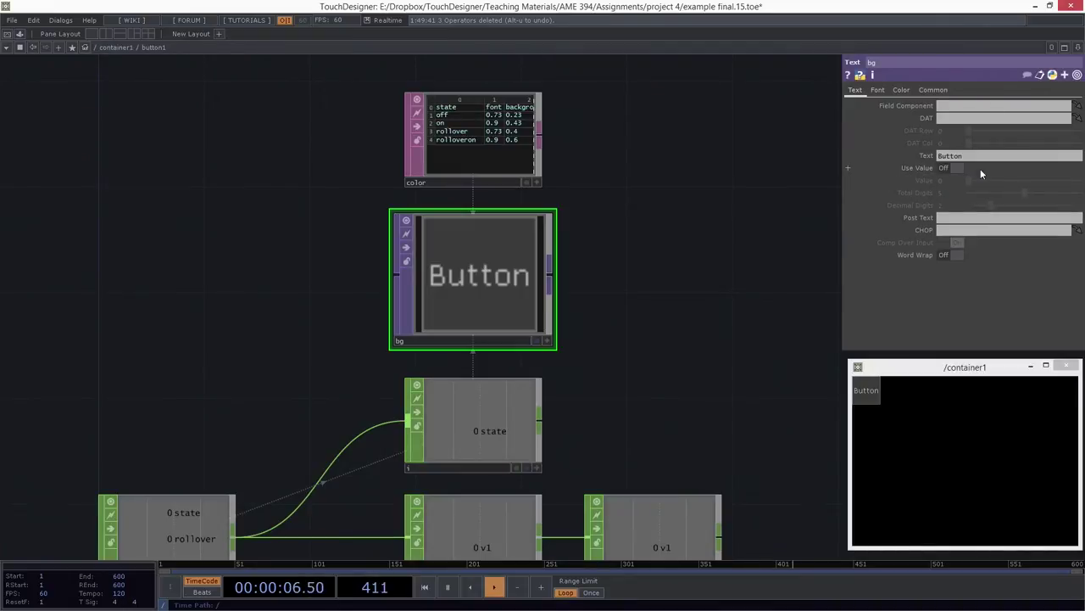
left_click(957, 168)
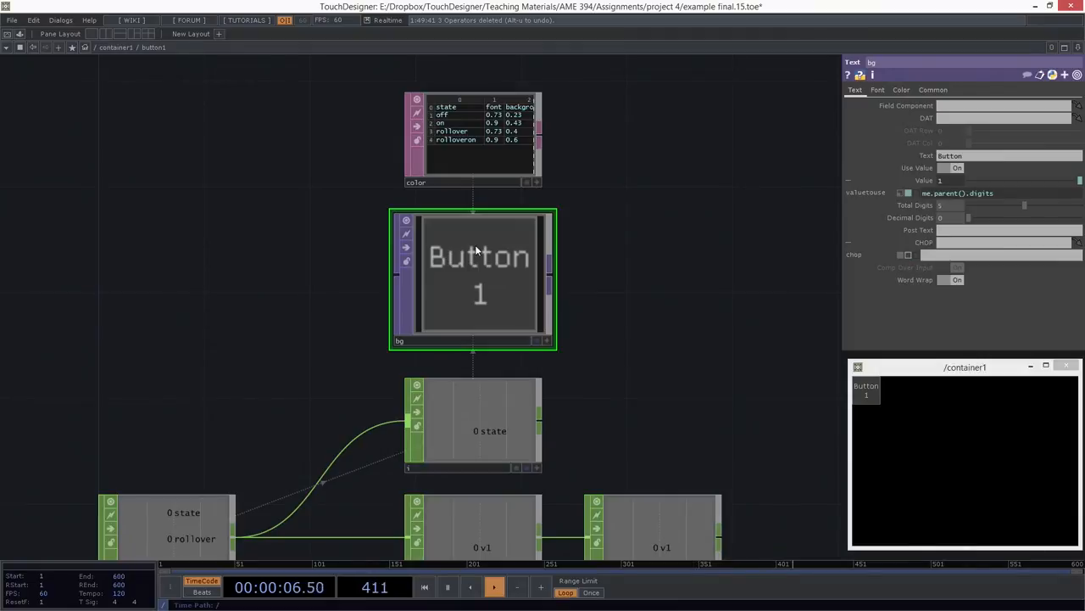
mouse_move(600, 278)
type("button")
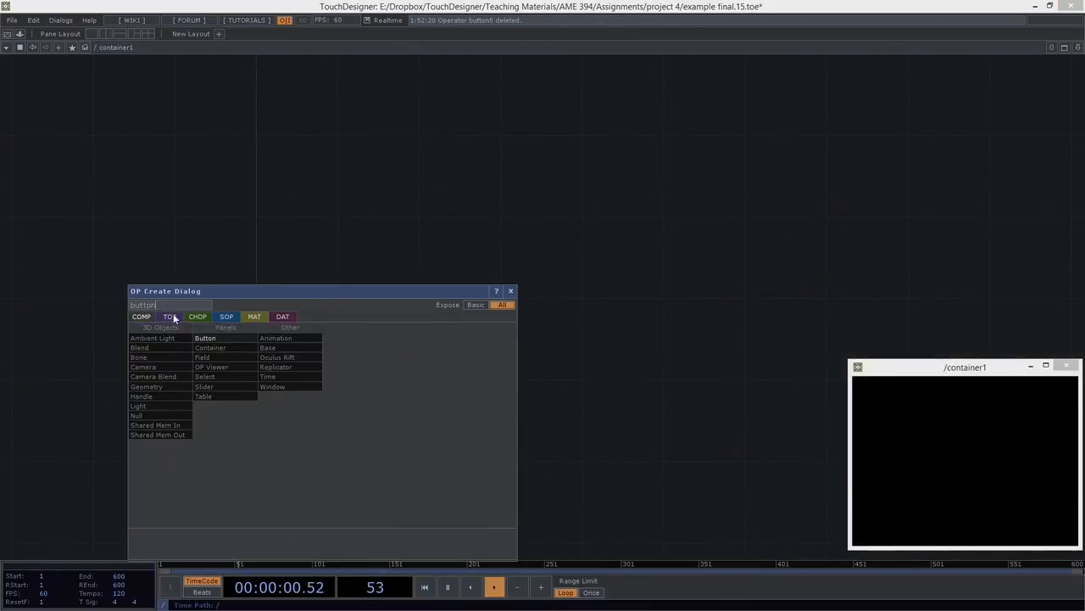
Place a new Button COMP in the container and start editing its Color page.
left_click(205, 338)
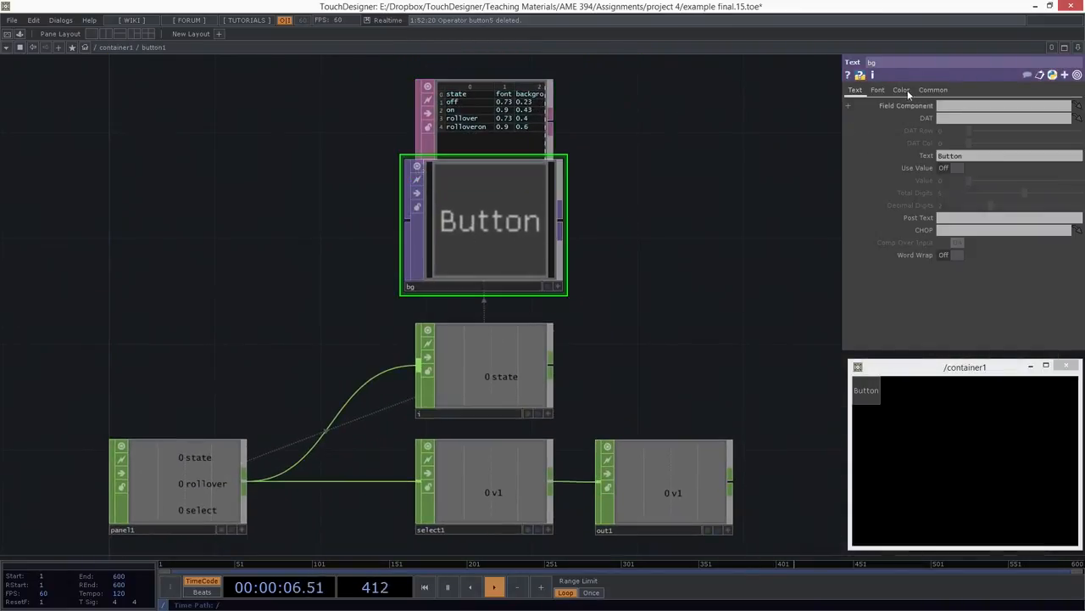
left_click(902, 88)
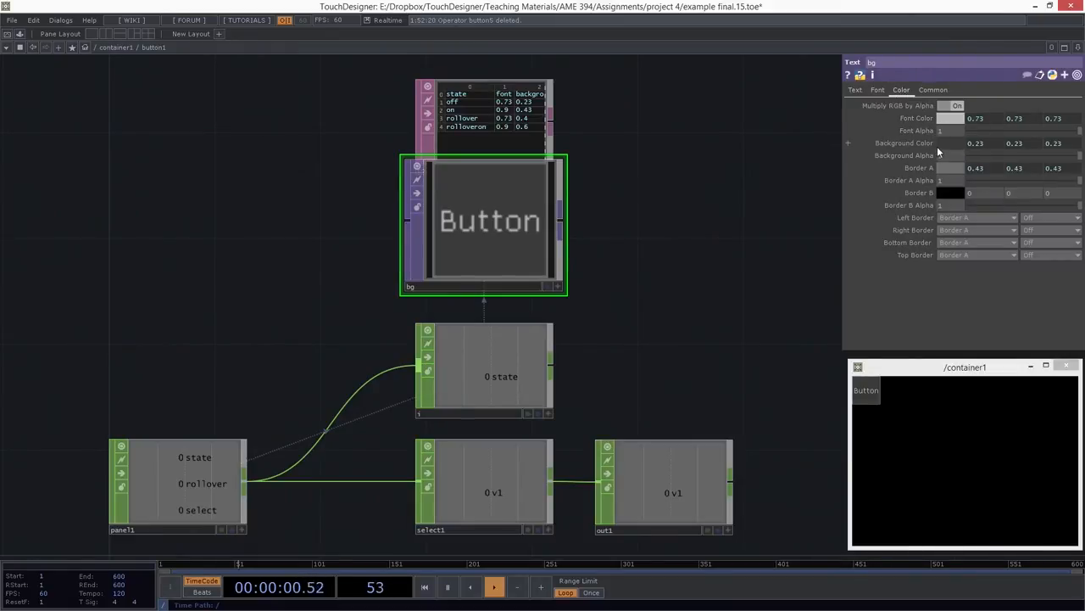
left_click(950, 143)
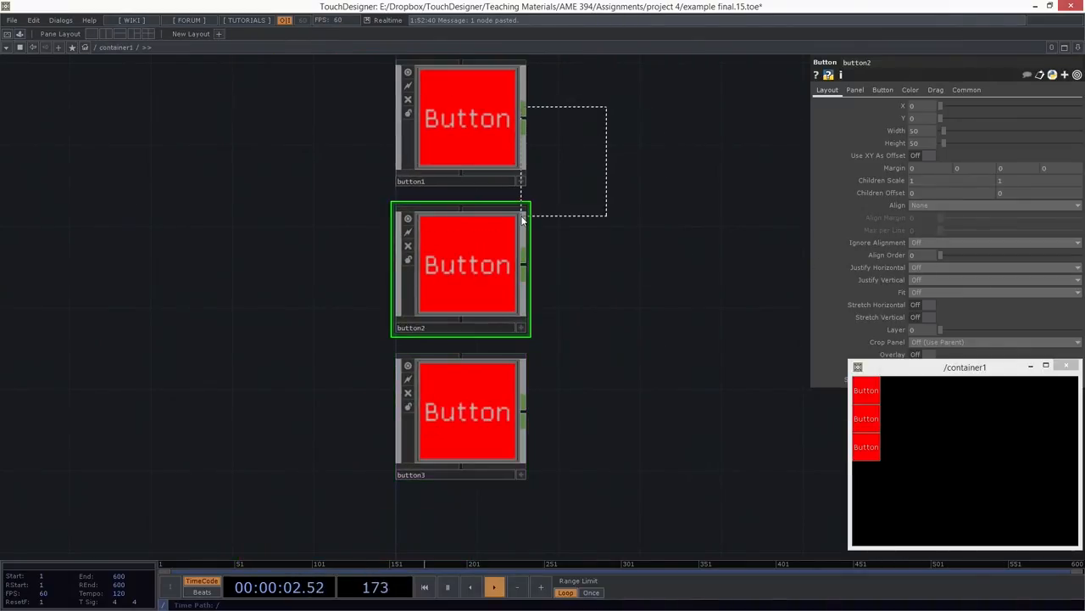
Inspect the second button's layout settings after copying the red button.
left_click(462, 118)
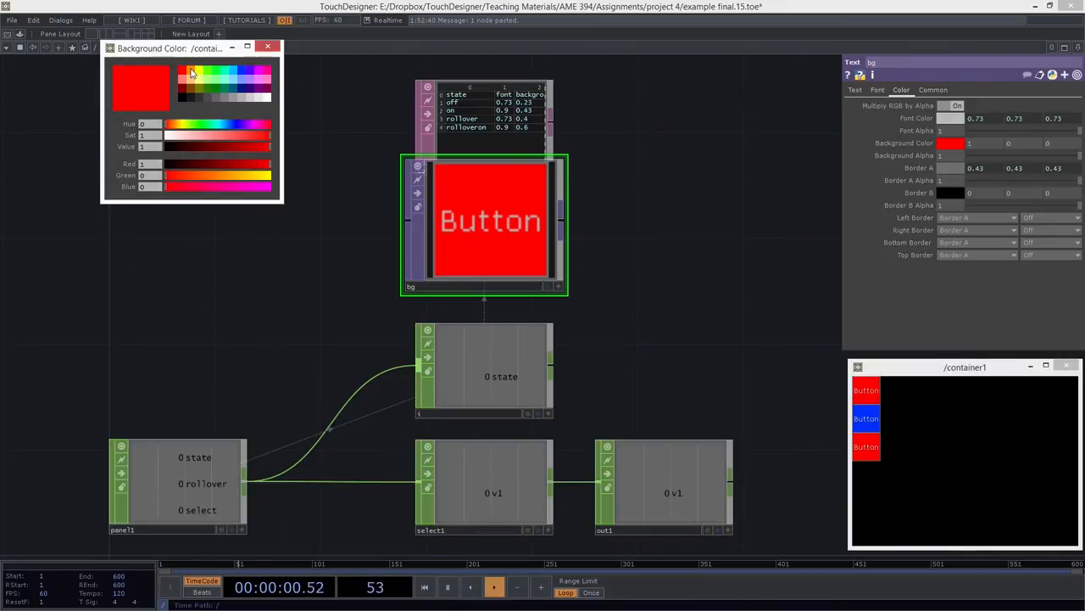
Choose a new background colour for the button in the colour picker.
left_click(268, 45)
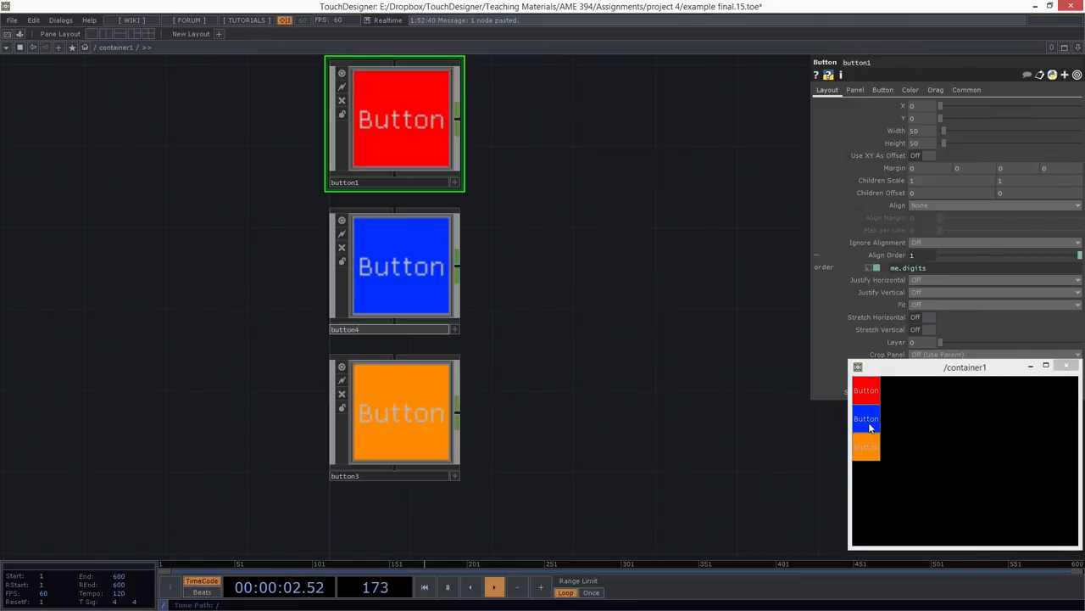
mouse_move(404, 330)
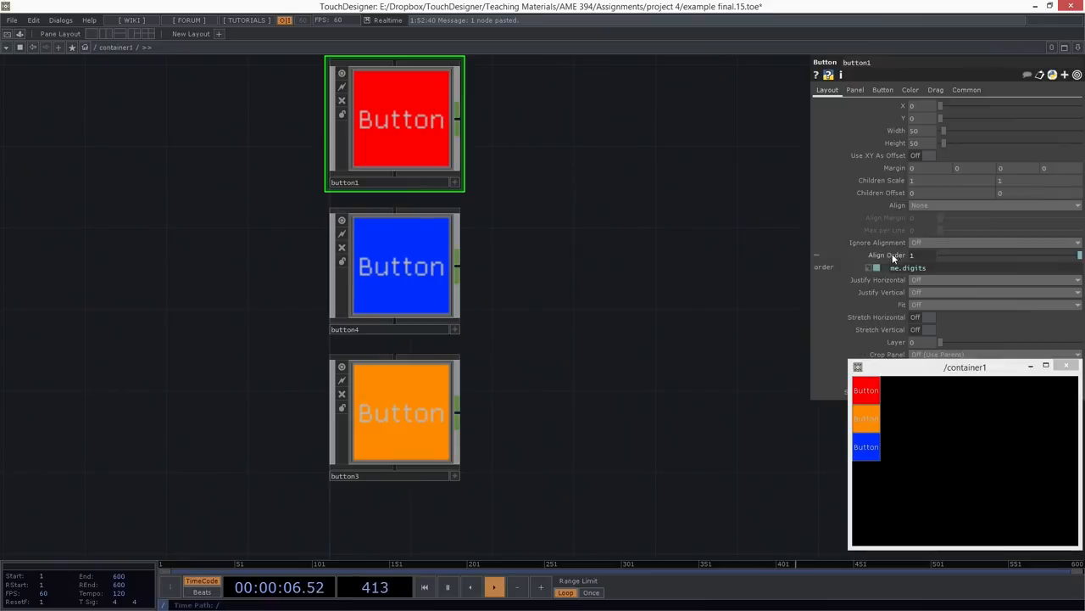
Set the button's Layout Align Order to the expression me.digits.
left_click(400, 265)
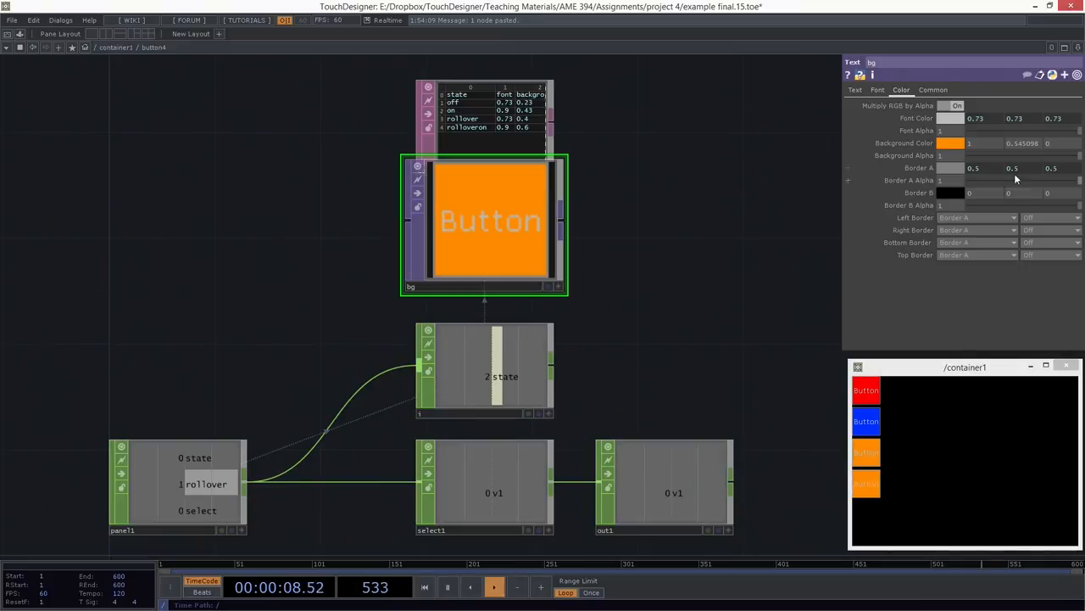
Give the new button4 its own Background Color on the Color page.
left_click(950, 142)
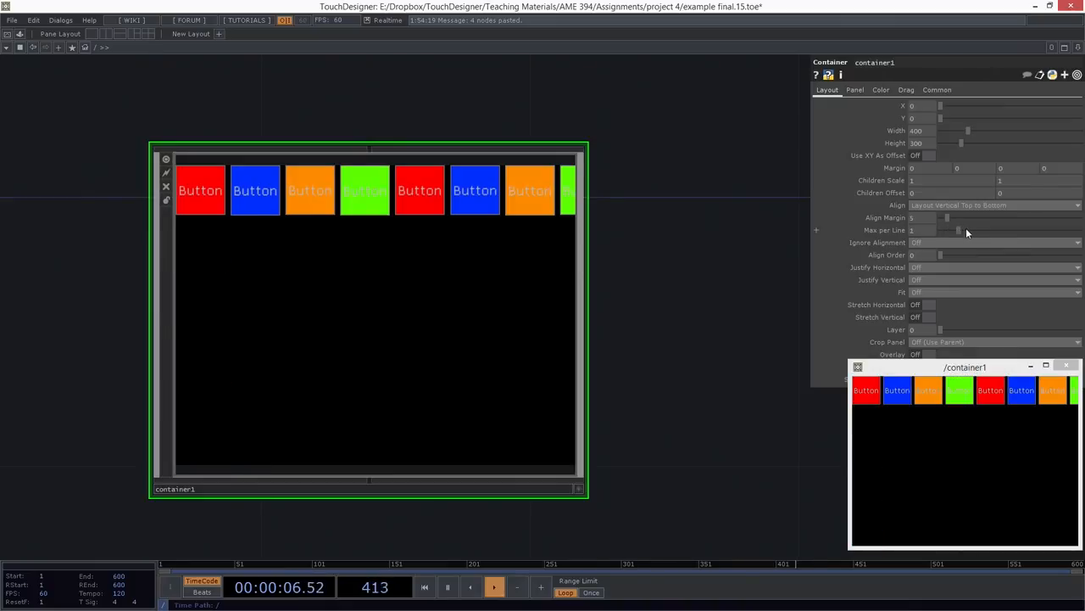
Adjust container1's Max per Line so the eight buttons wrap into rows.
left_click_drag(963, 231, 1014, 230)
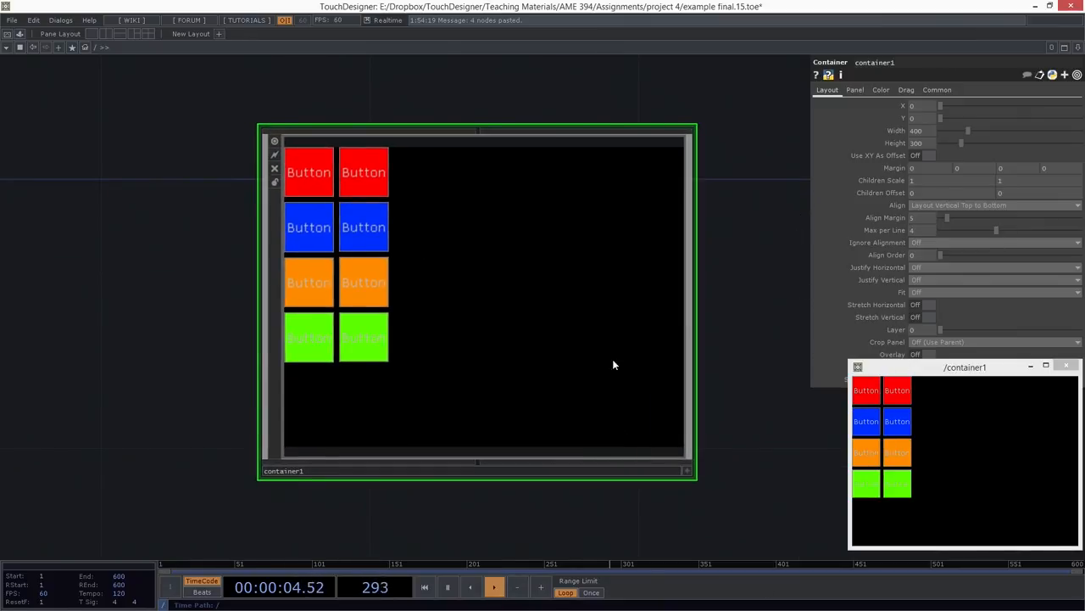
mouse_move(519, 319)
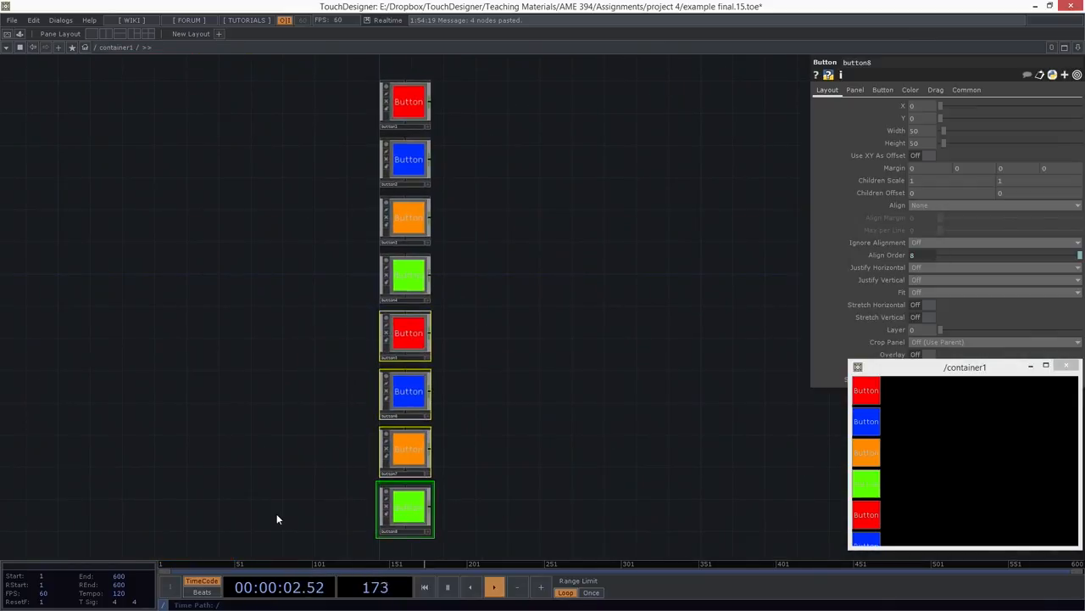
Delete the four duplicate buttons, leaving red, blue, orange and green.
key("Delete")
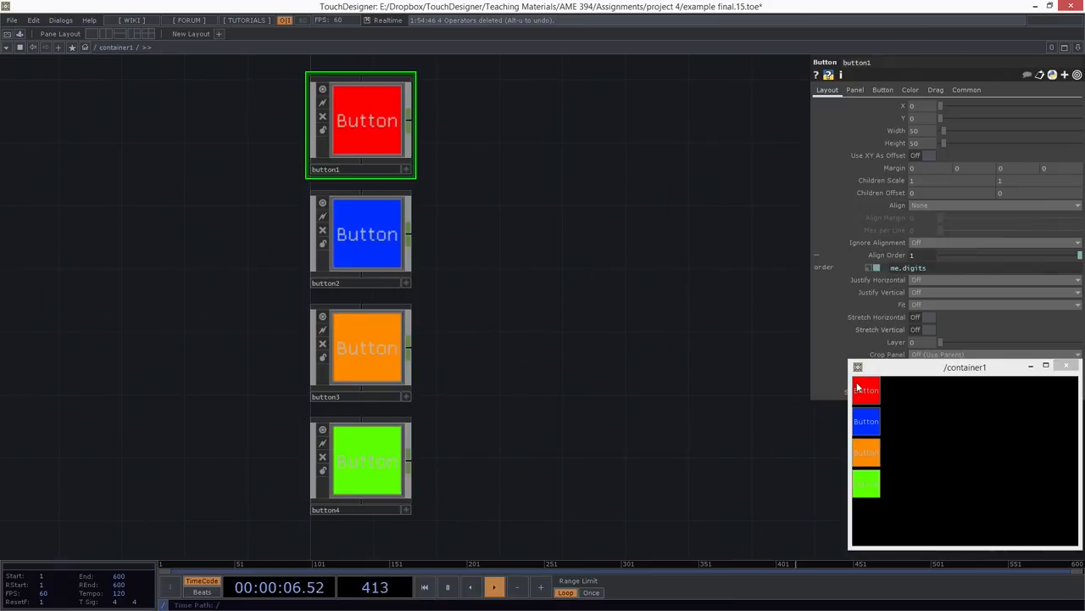
mouse_move(855, 490)
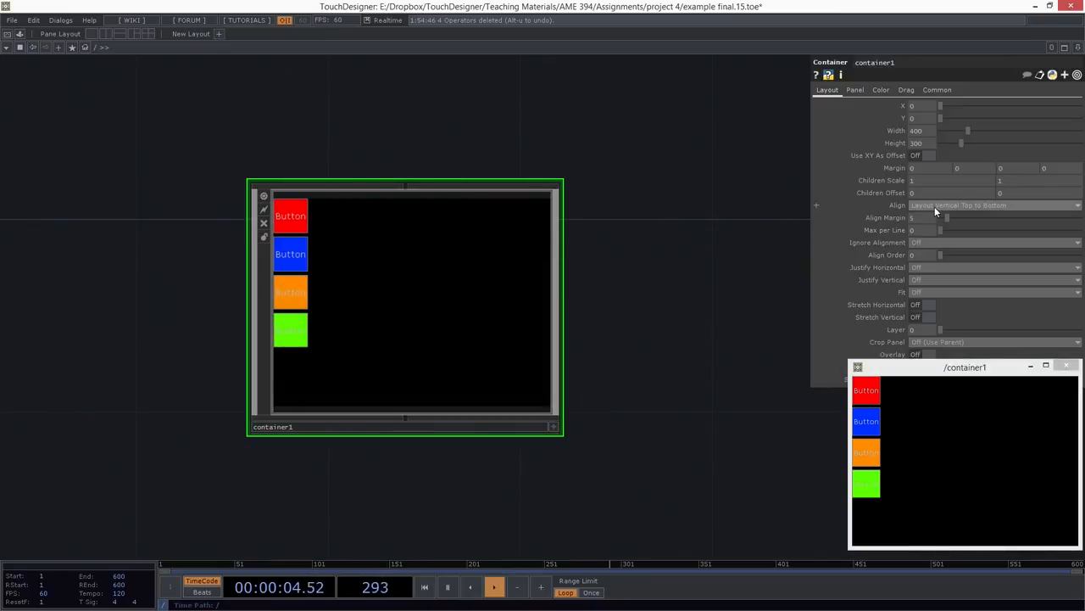
Try Align layouts Horizontal Left to Right, Right to Left, then Vertical Bottom to Top.
left_click(992, 203)
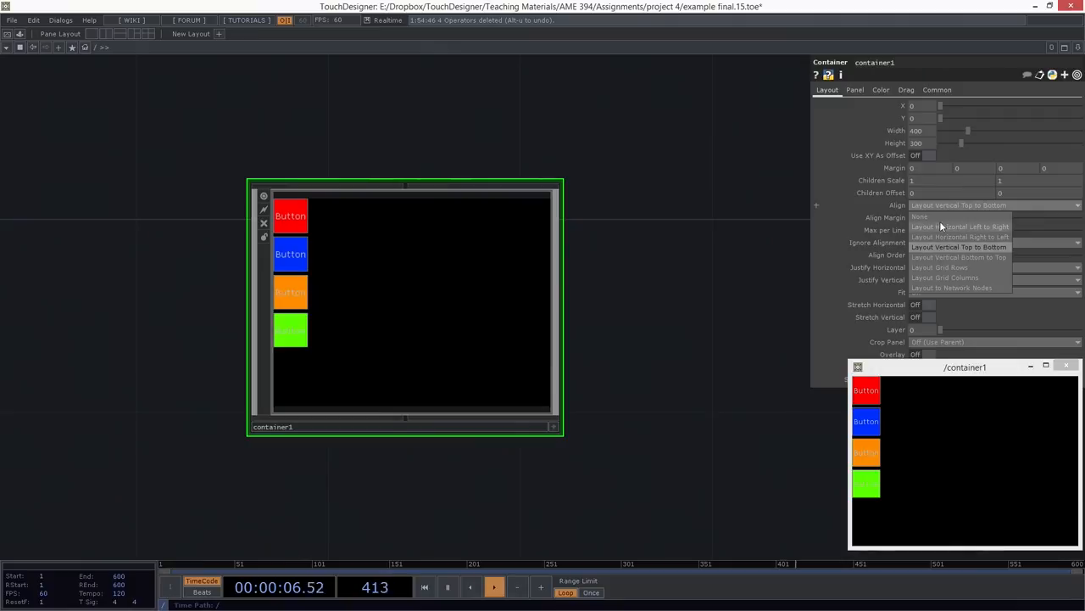
left_click(960, 228)
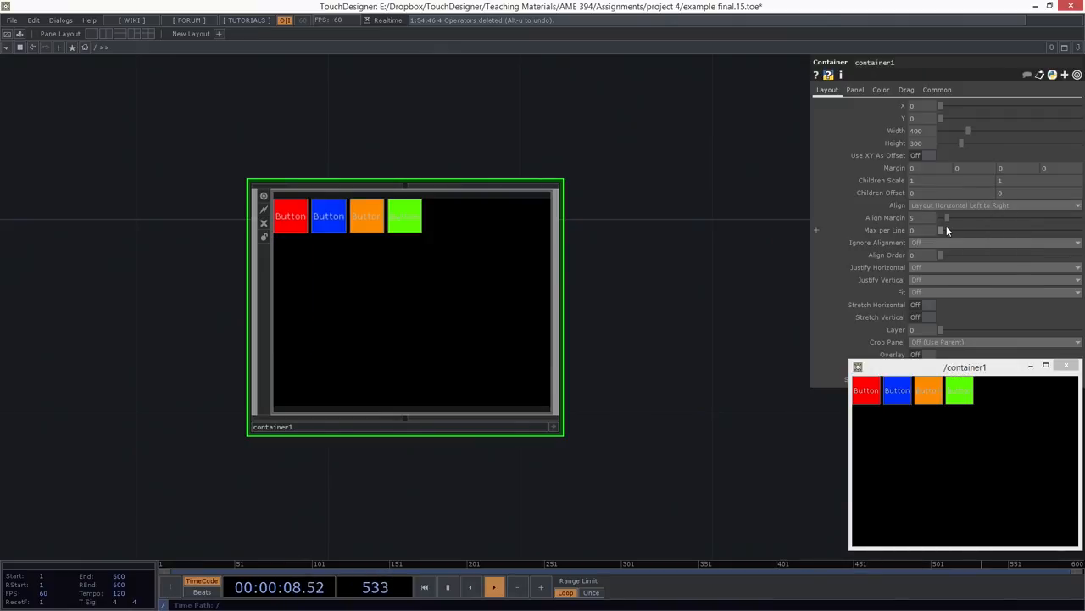
left_click(992, 203)
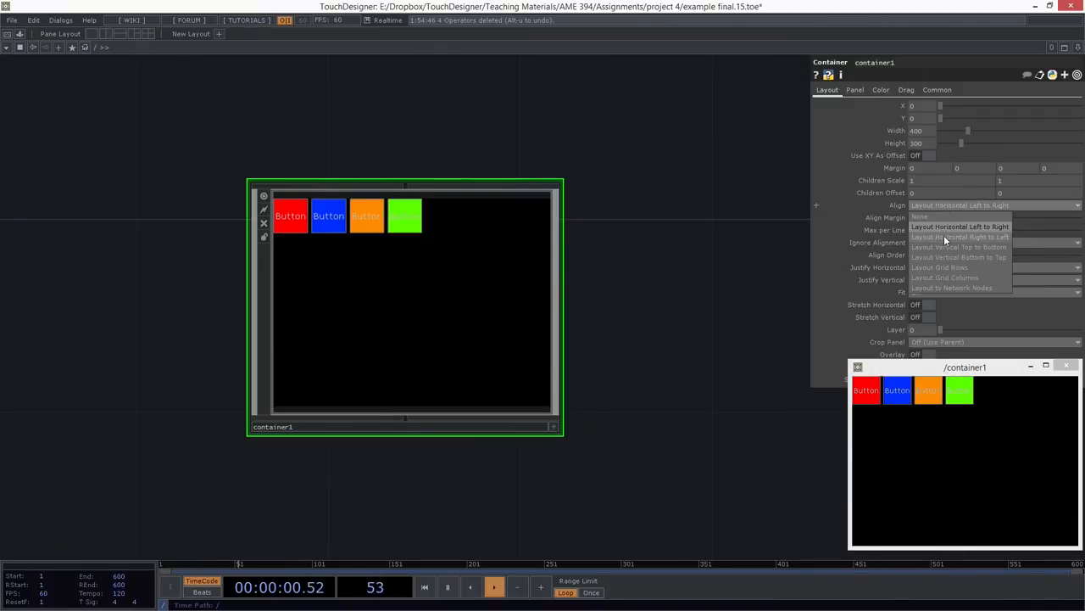
left_click(960, 237)
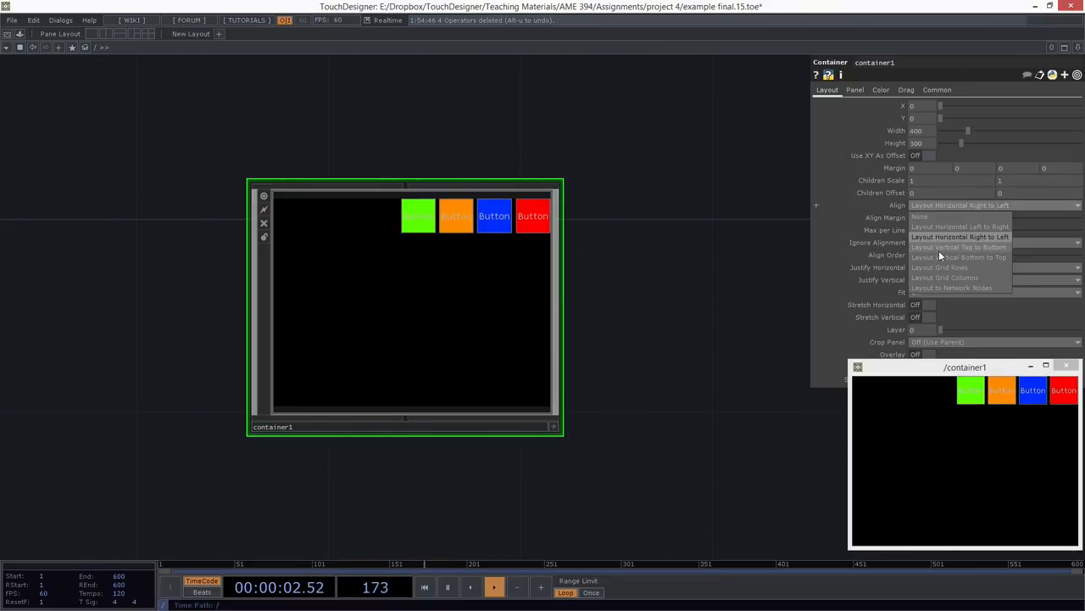
left_click(960, 258)
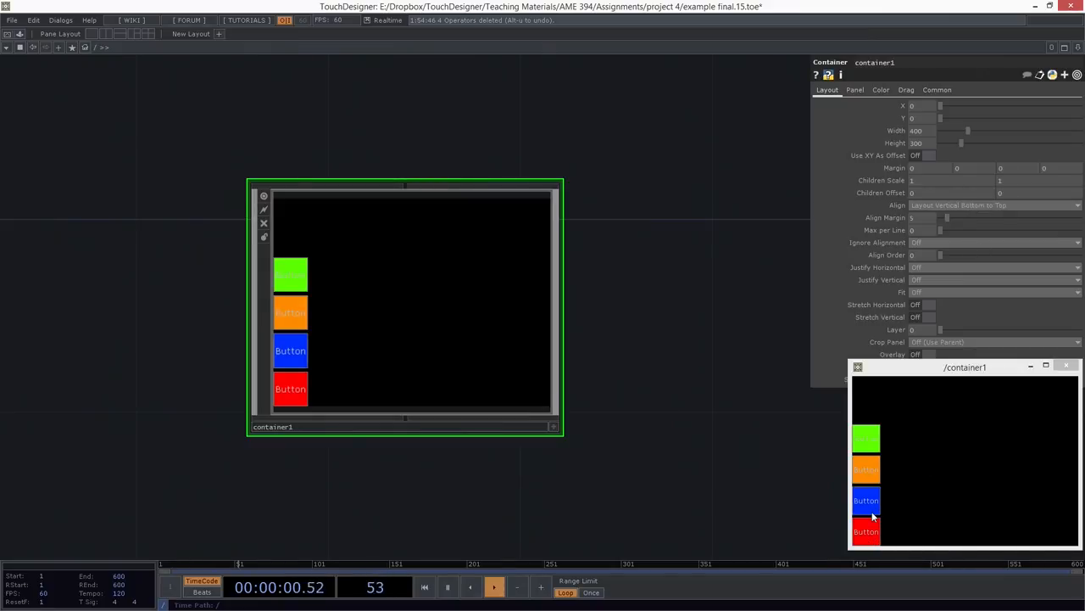
Set container1's Align back to Layout Horizontal Left to Right.
left_click(992, 205)
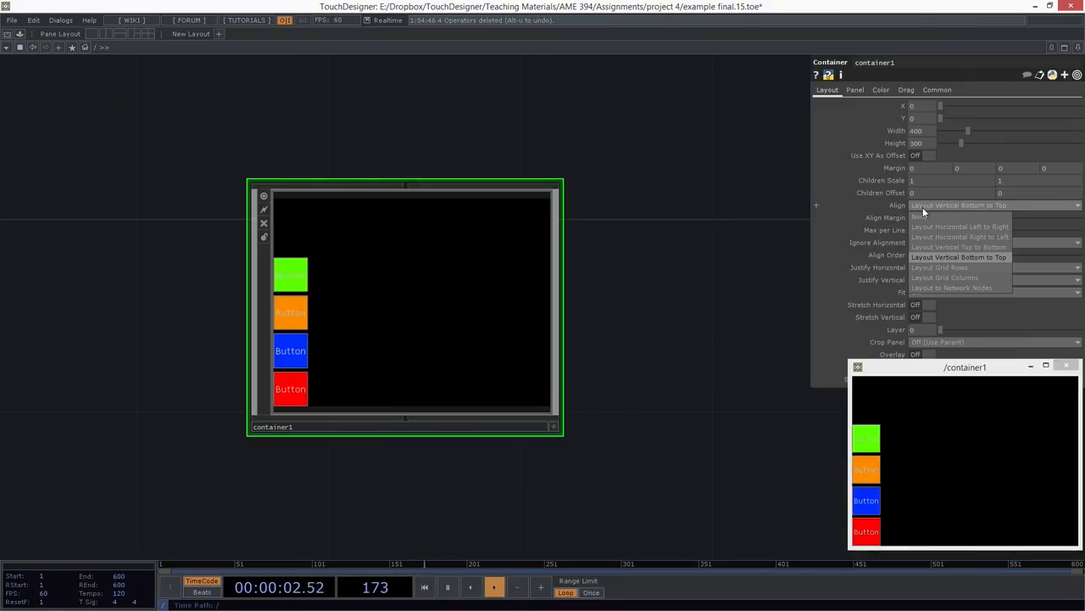
mouse_move(958, 227)
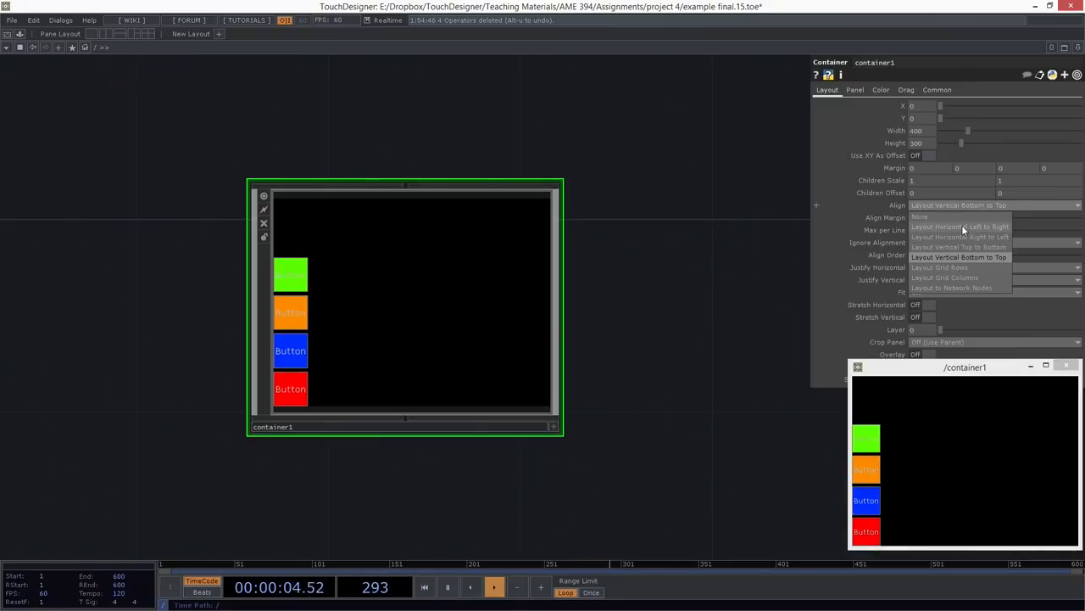
left_click(960, 227)
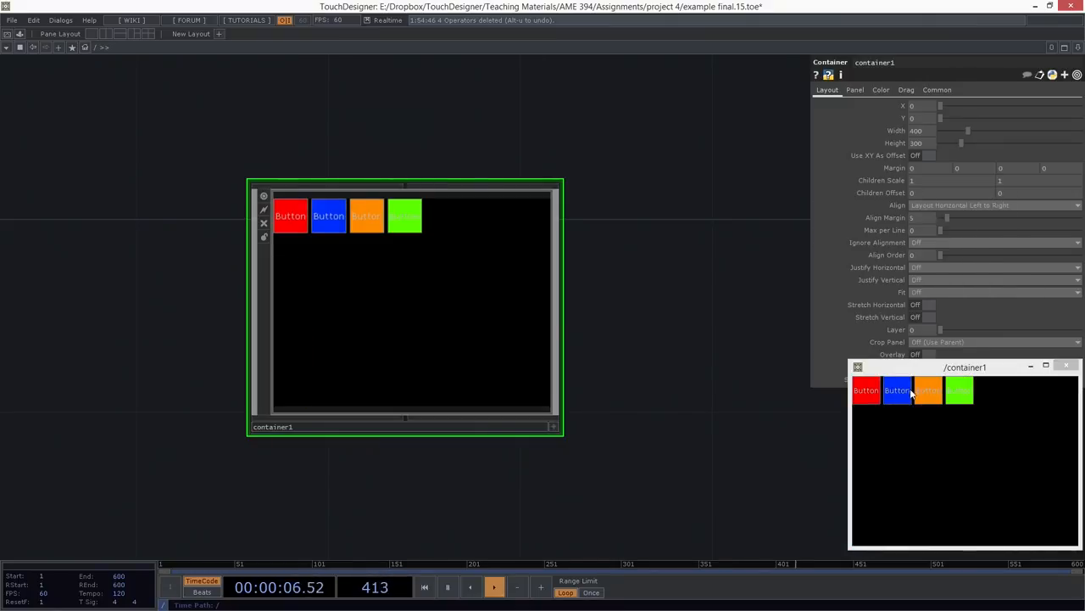
mouse_move(607, 317)
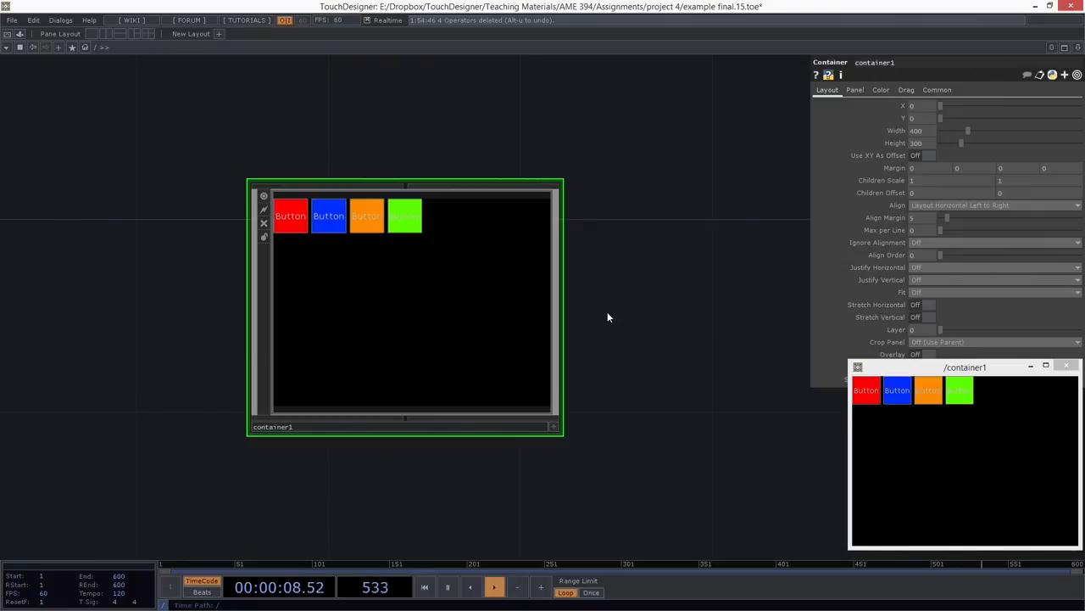